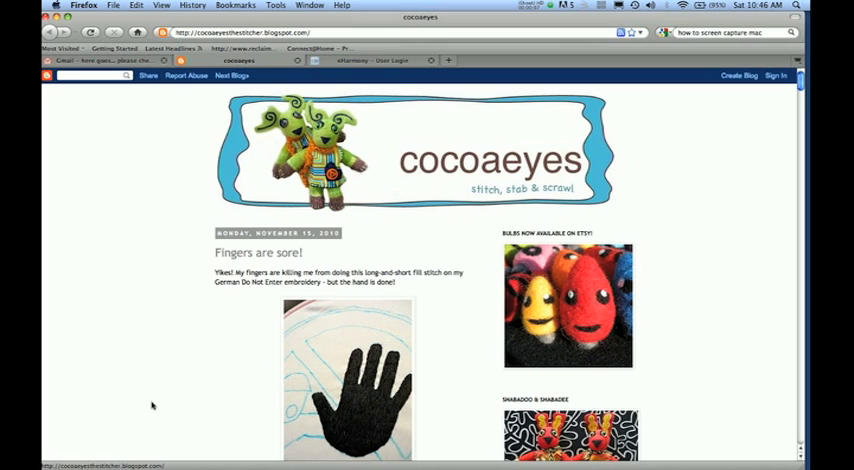
pyautogui.moveTo(405, 256)
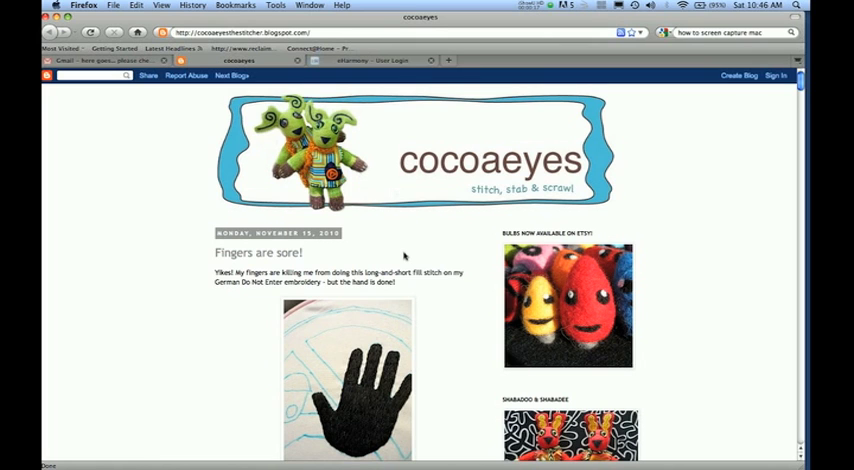
# - Scroll the blog and view the image info for the cocoaeyes banner
pyautogui.scroll(-3)
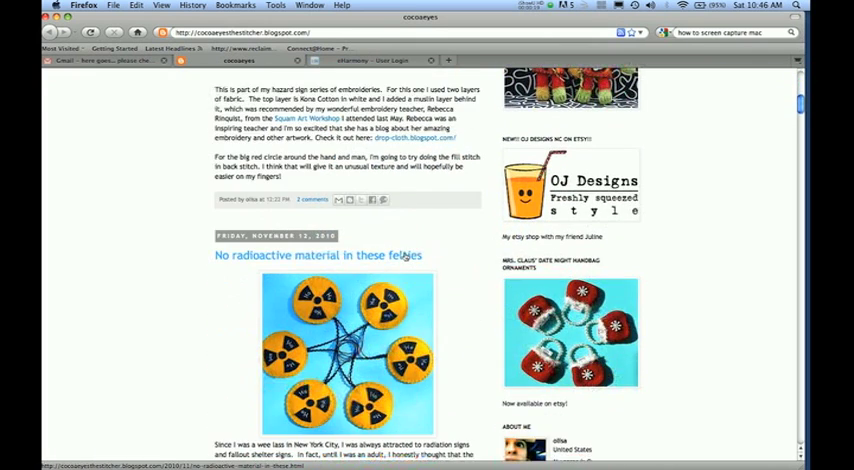
pyautogui.scroll(-3)
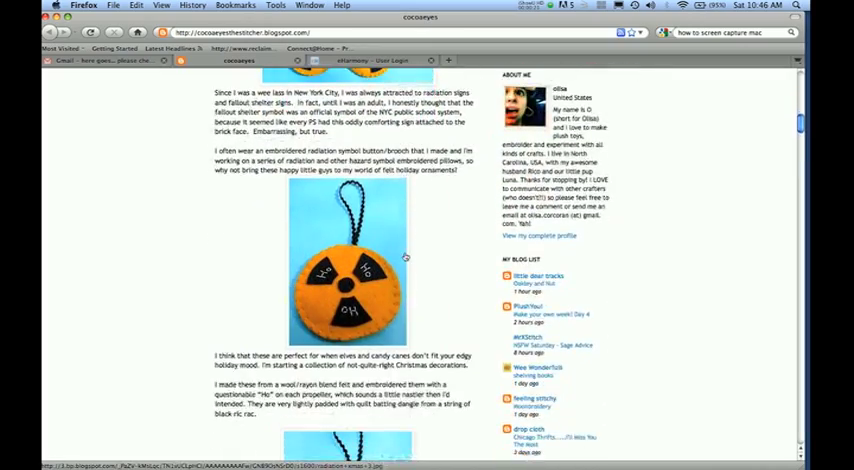
pyautogui.scroll(3)
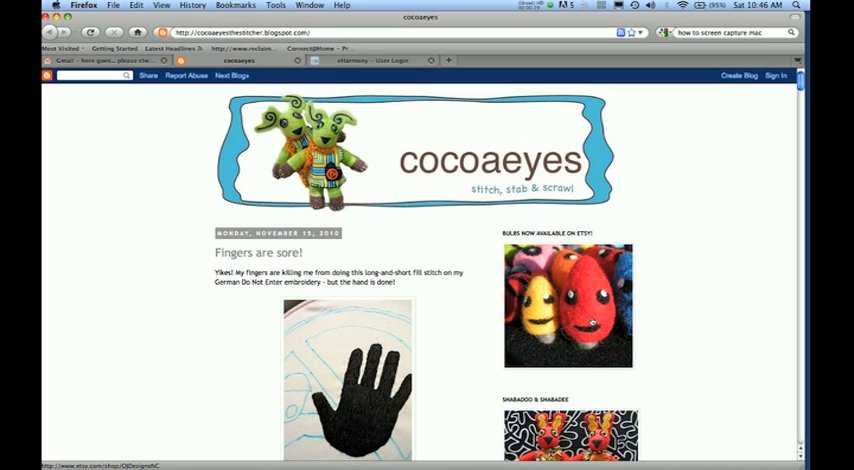
pyautogui.scroll(-3)
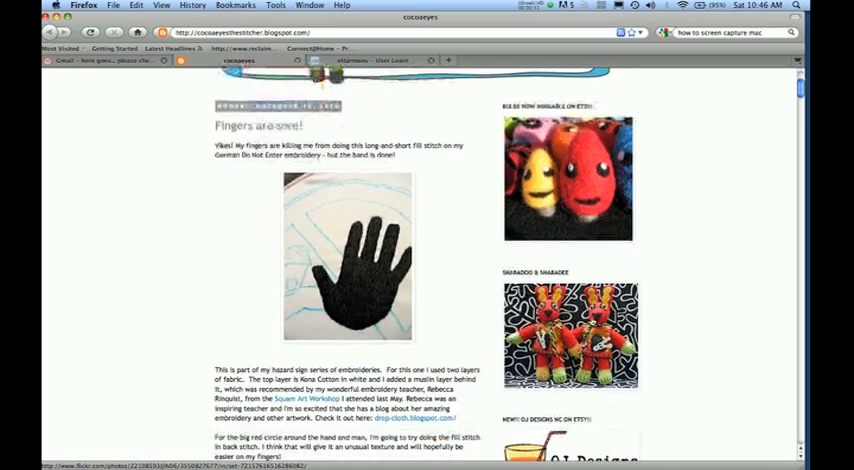
pyautogui.scroll(-3)
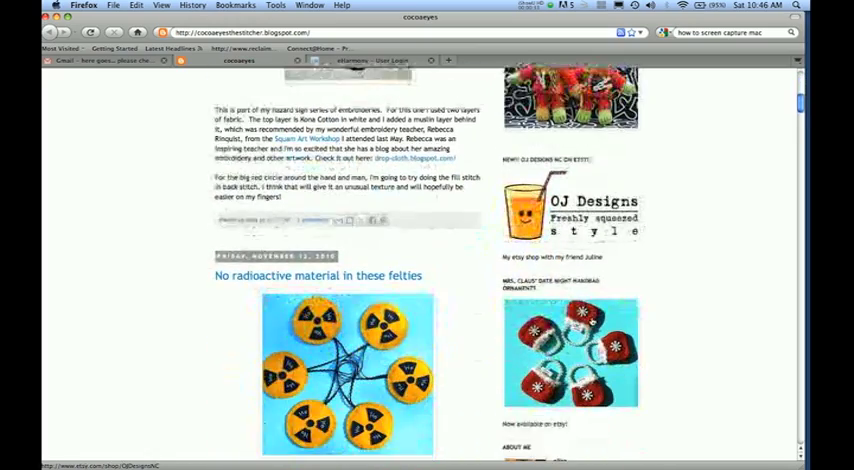
pyautogui.scroll(-3)
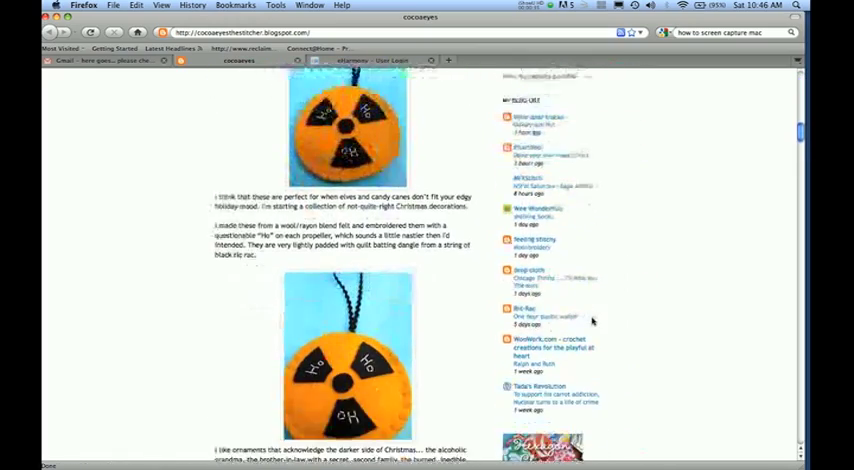
pyautogui.scroll(-3)
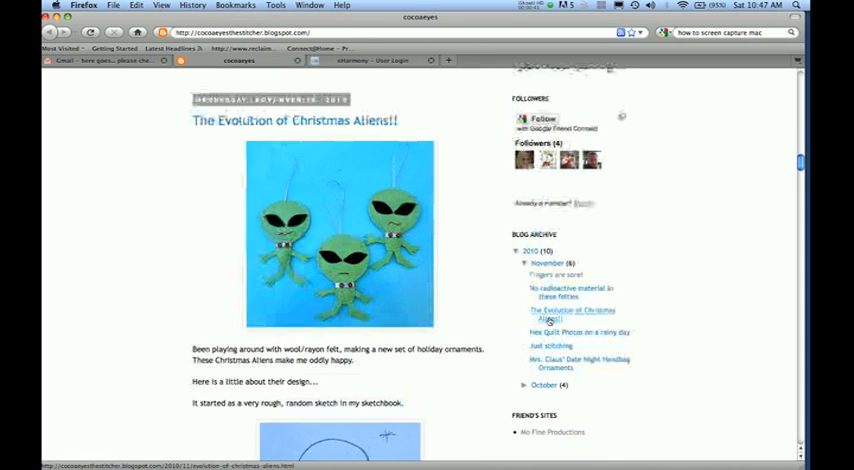
pyautogui.scroll(-3)
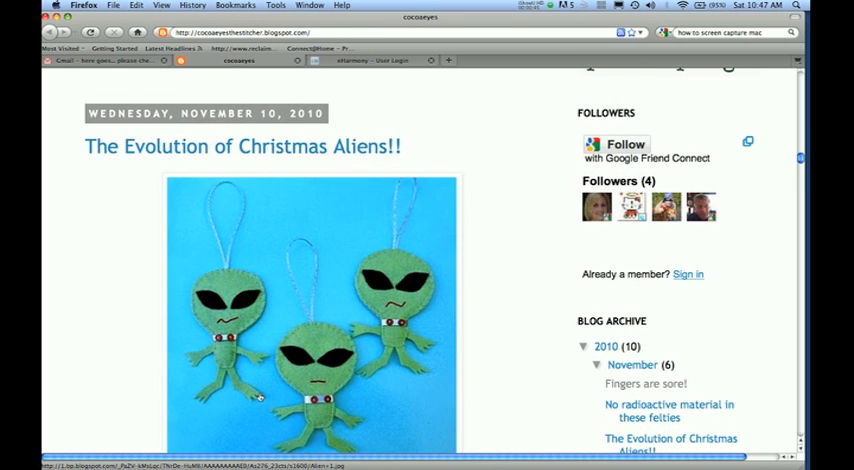
pyautogui.scroll(-3)
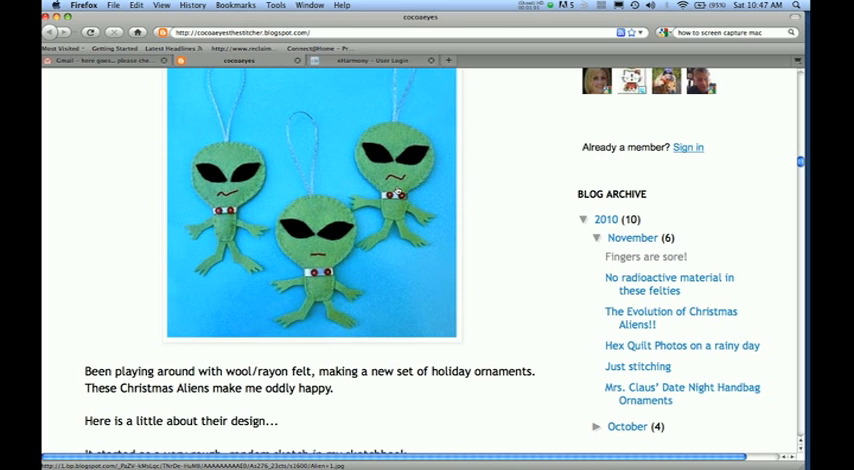
pyautogui.scroll(-3)
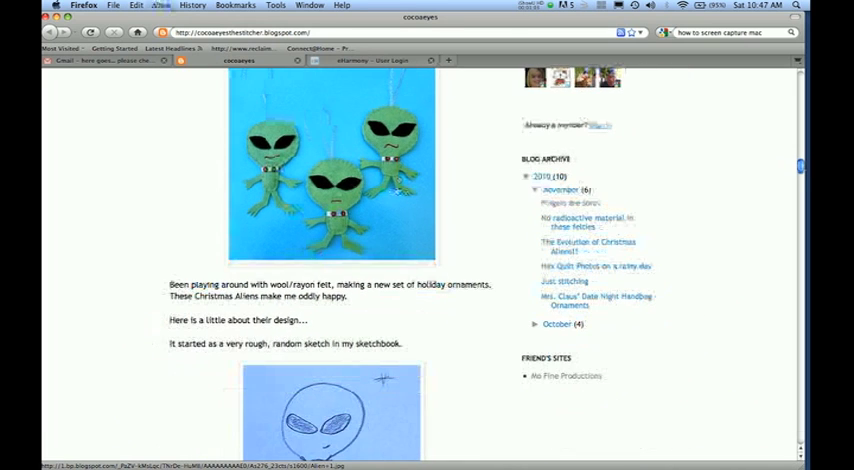
pyautogui.scroll(-3)
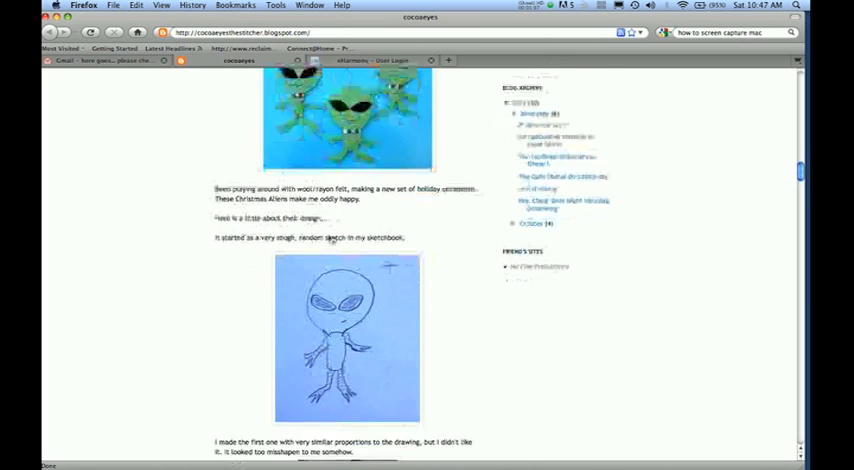
pyautogui.scroll(-3)
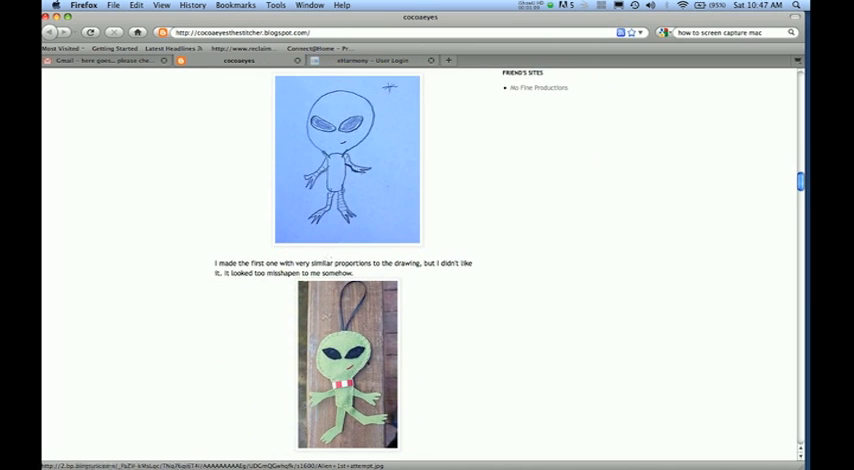
pyautogui.scroll(3)
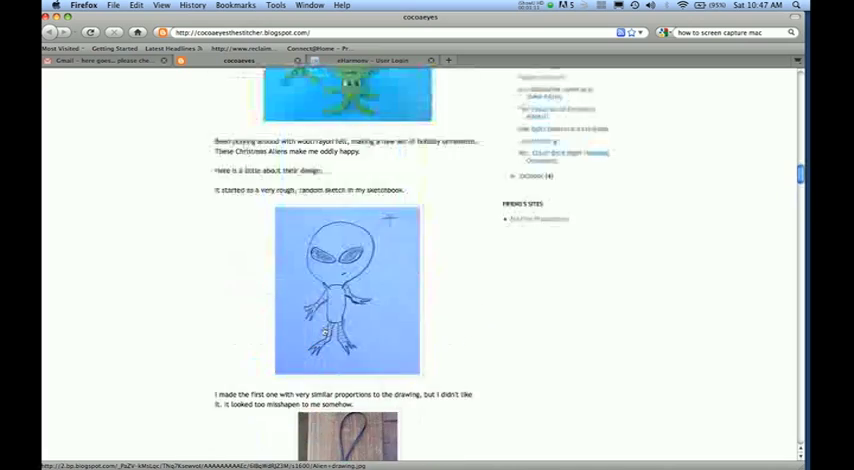
pyautogui.scroll(3)
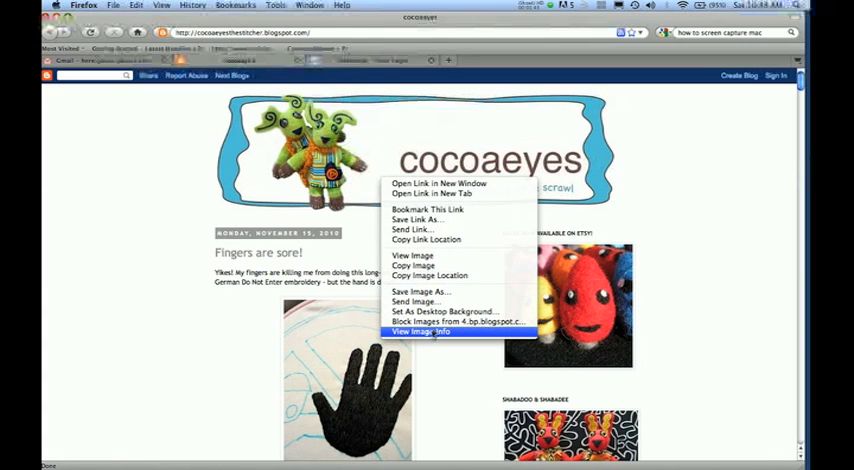
pyautogui.click(421, 331)
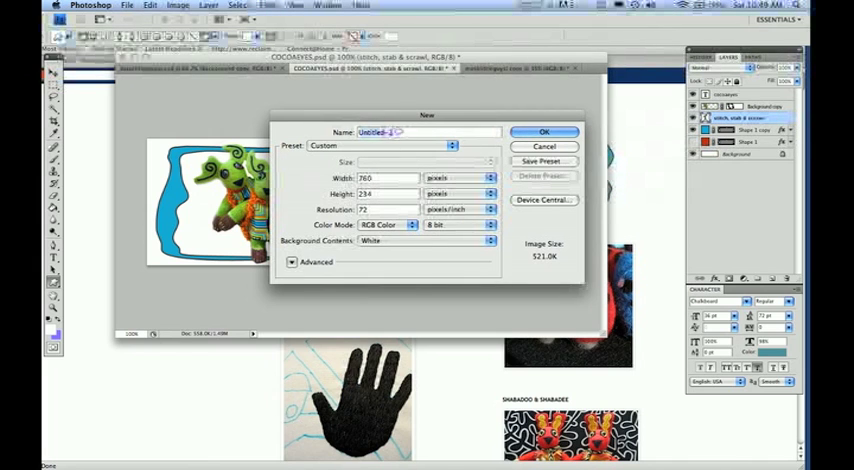
# - Create the 'banner tutorial' document at 760×234 pixels, 72 ppi, white background
pyautogui.write('banner-4')
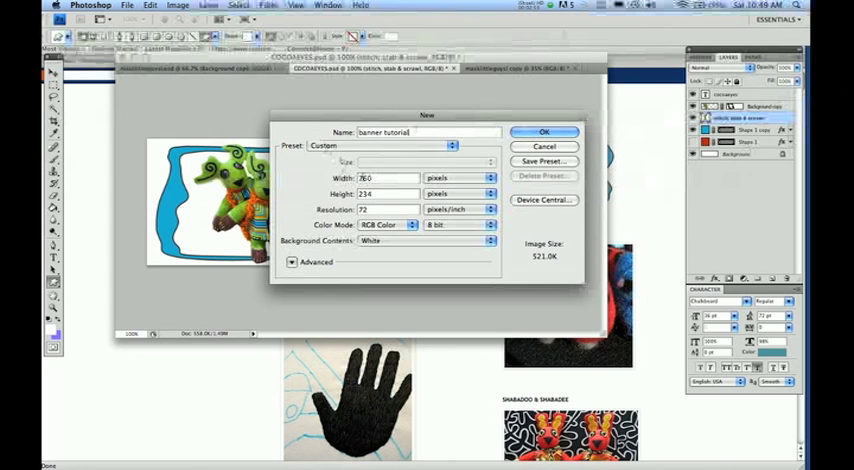
pyautogui.click(487, 178)
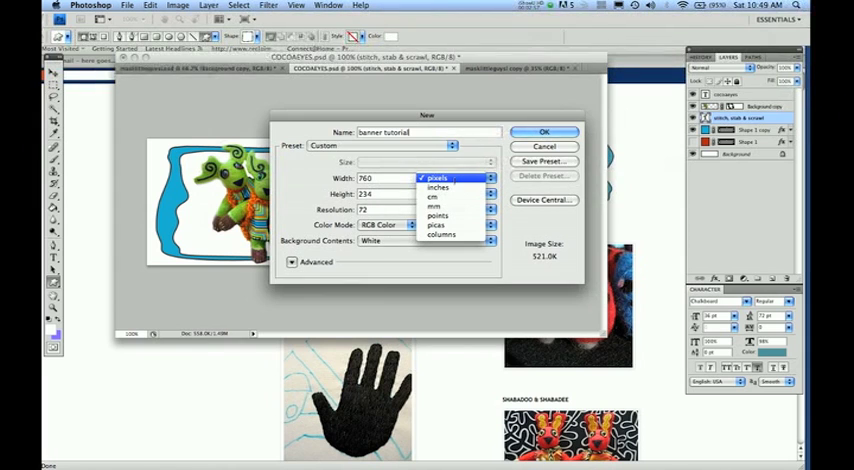
pyautogui.click(437, 178)
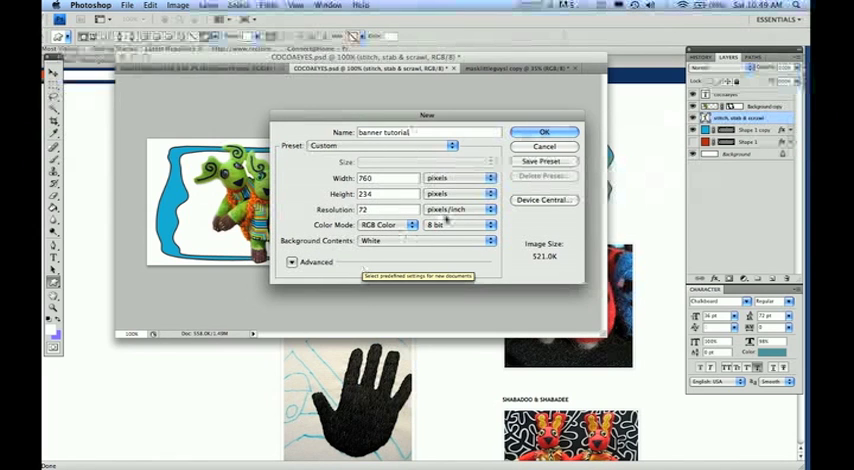
pyautogui.click(544, 131)
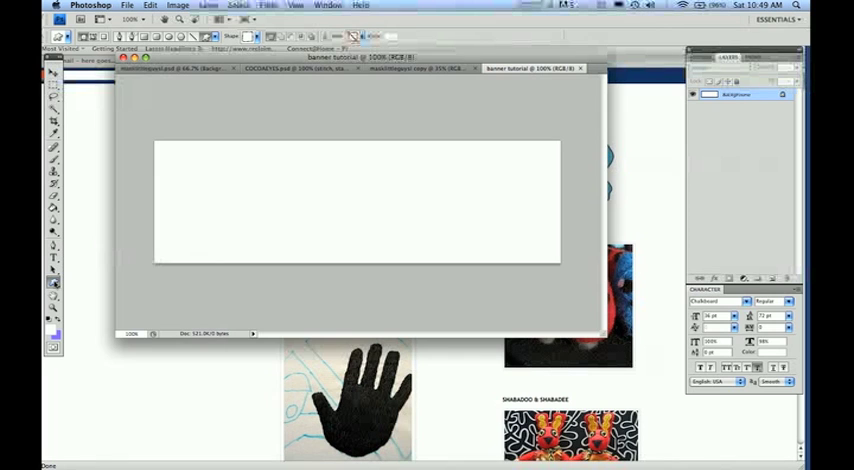
pyautogui.moveTo(53, 284)
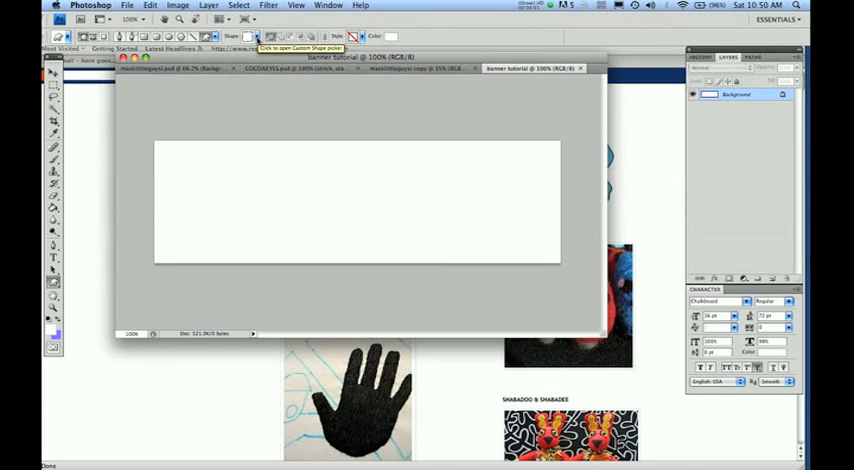
# - Fill the wavy Shape 1 frame with dark red #550c0c
pyautogui.click(258, 36)
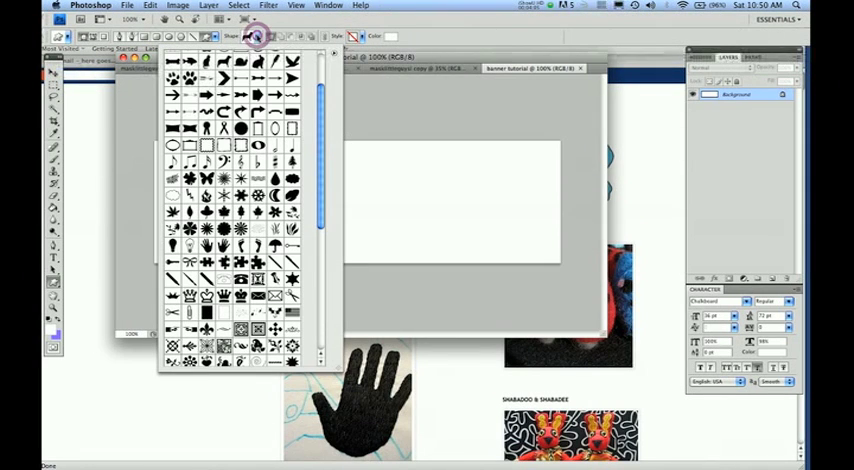
pyautogui.click(224, 145)
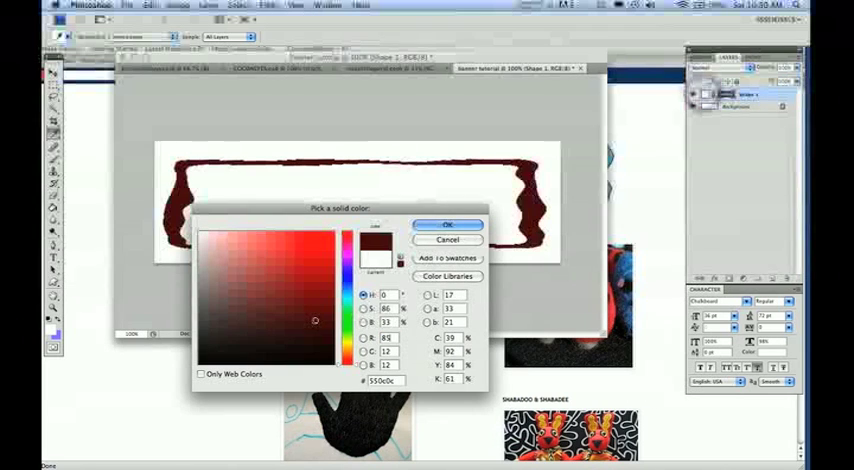
pyautogui.click(447, 223)
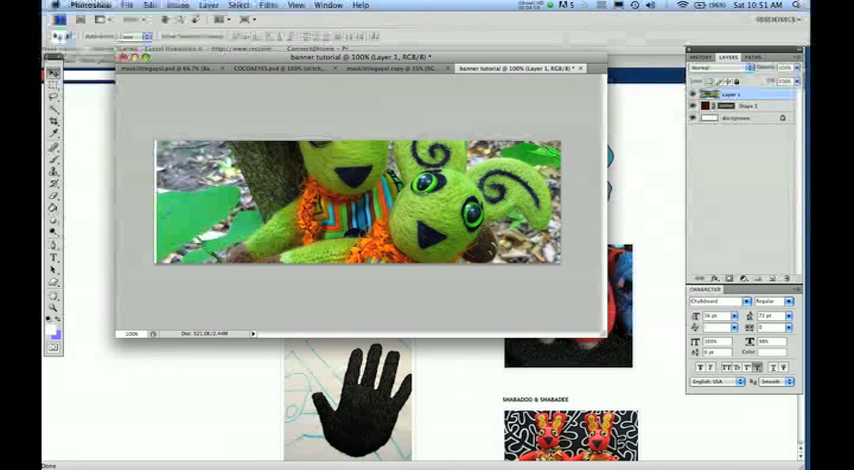
# - Scale the pasted plush photo down into the frame's left end
pyautogui.click(147, 6)
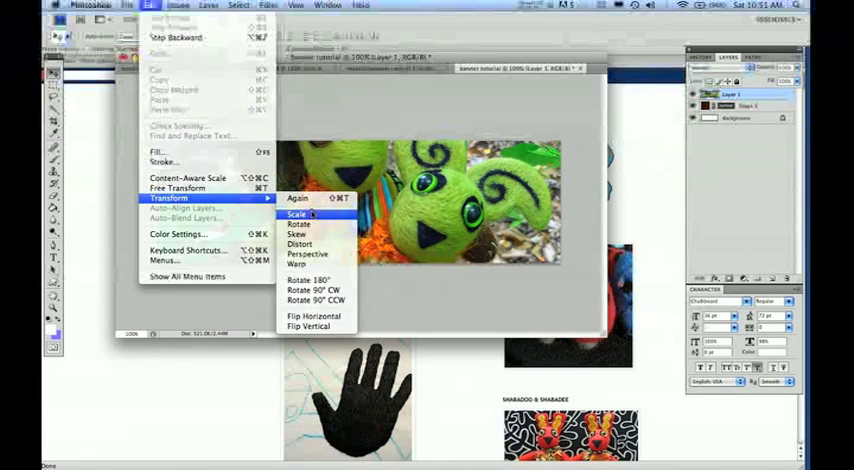
pyautogui.click(297, 215)
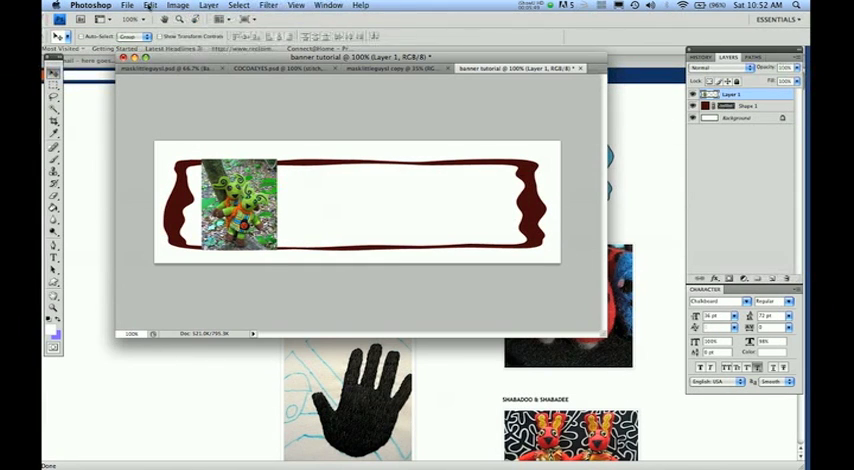
# - Rotate the plush photo slightly and apply the tilt
pyautogui.click(149, 6)
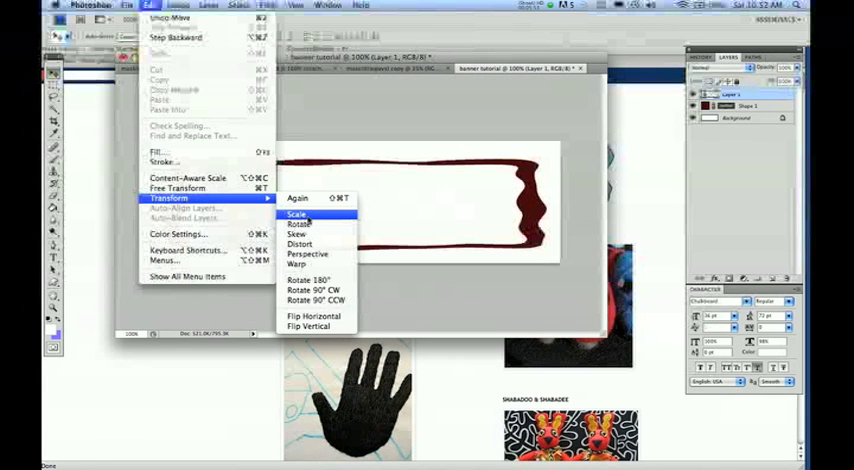
pyautogui.click(296, 214)
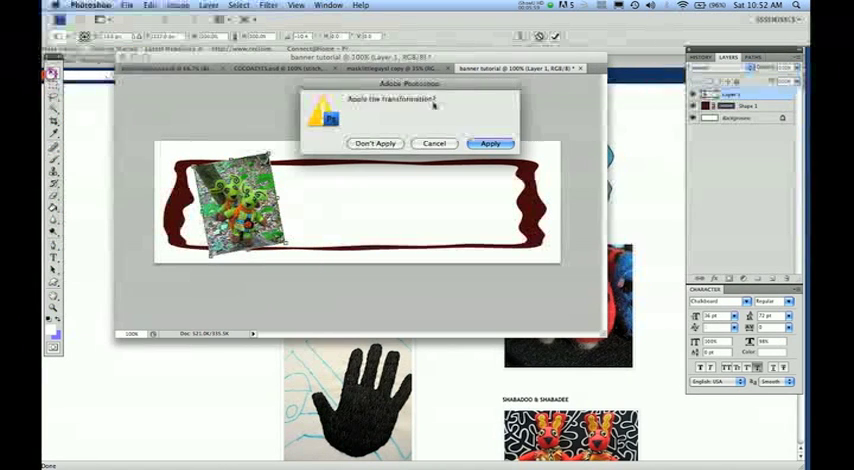
pyautogui.click(489, 143)
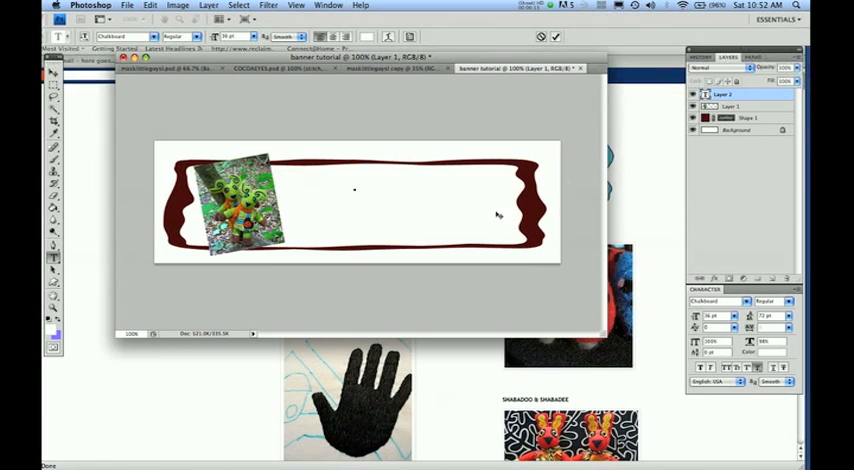
pyautogui.moveTo(494, 162)
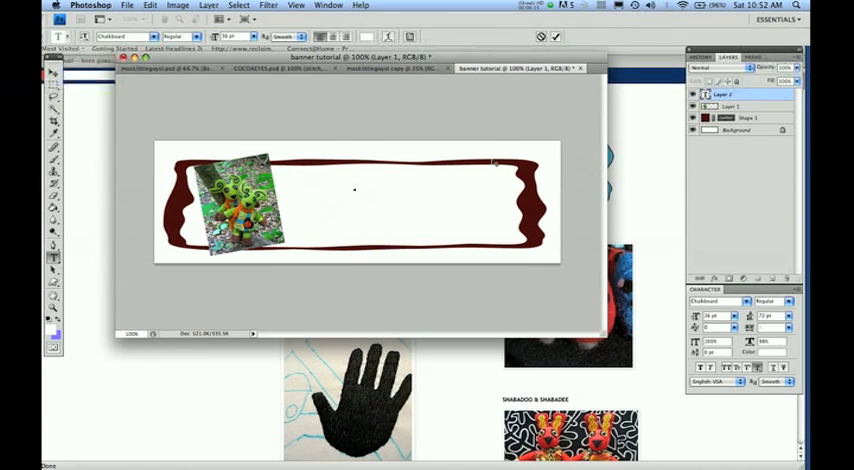
# - Start the COCOAEYES title right of the photo in near-black
pyautogui.click(355, 190)
pyautogui.write('COCOAEYES')
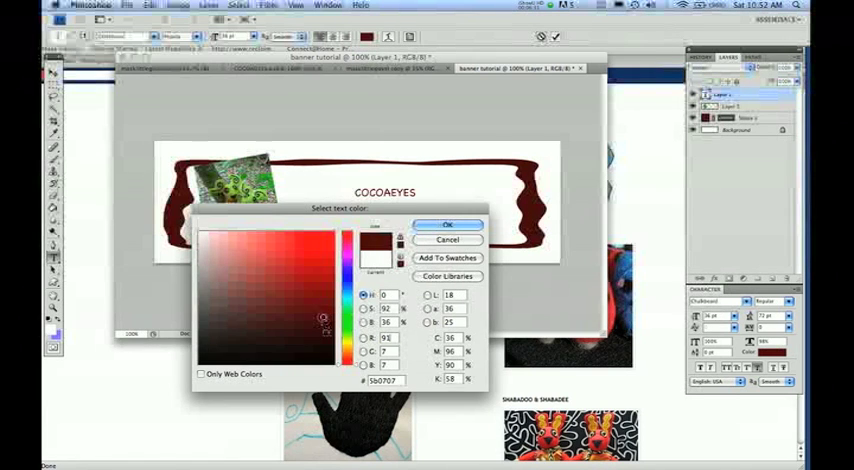
pyautogui.click(324, 342)
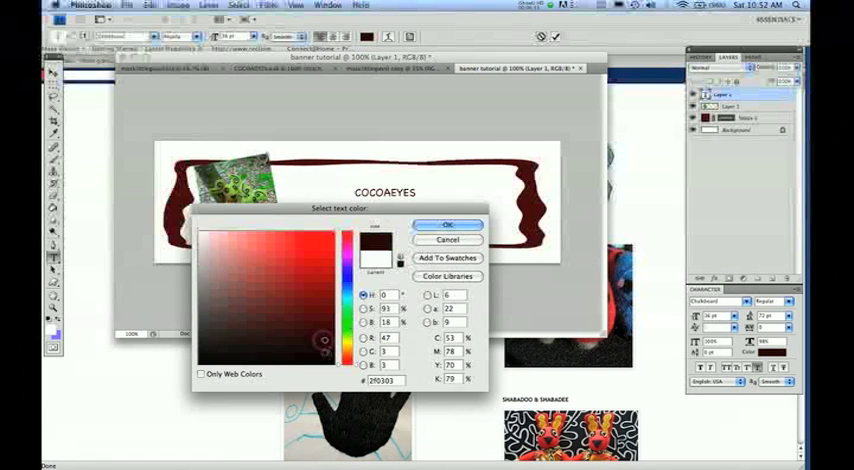
pyautogui.click(326, 350)
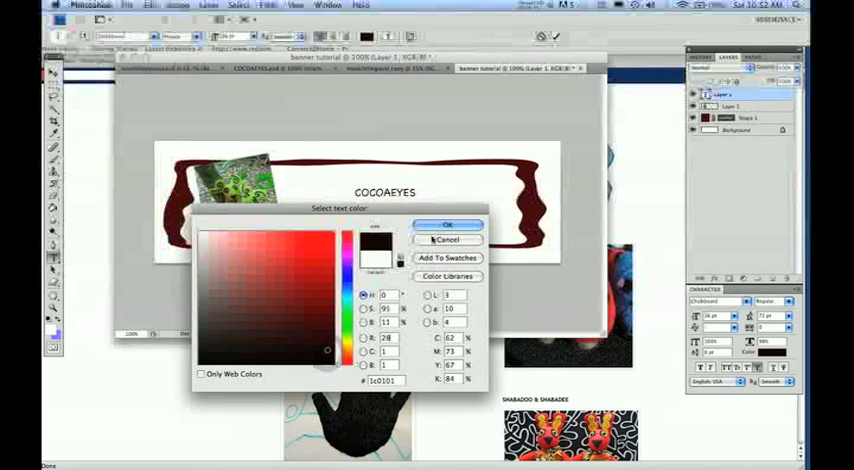
pyautogui.click(446, 223)
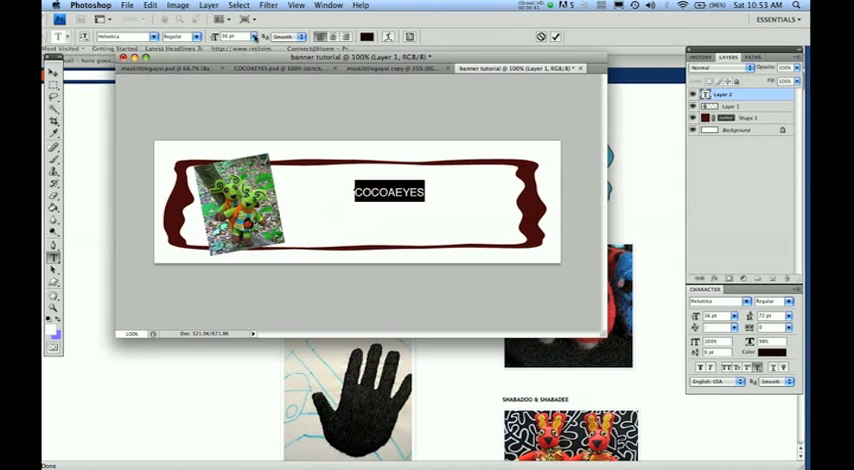
# - Make the COCOAEYES title 72 pt Bold and commit the text
pyautogui.click(253, 37)
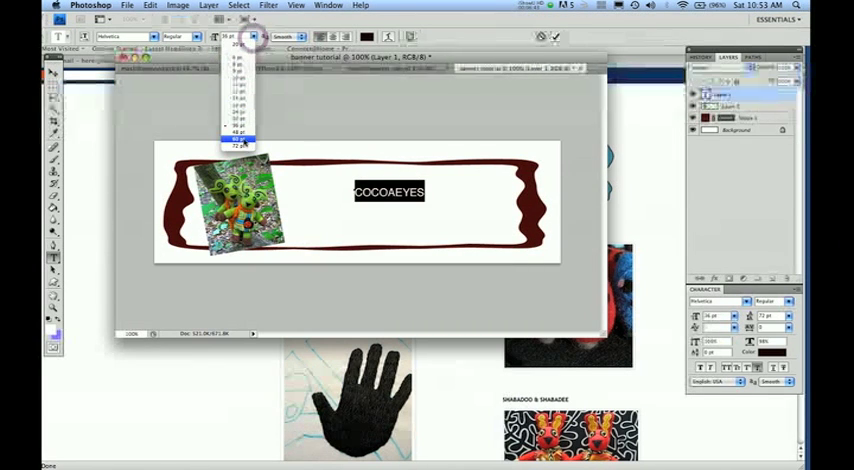
pyautogui.click(238, 140)
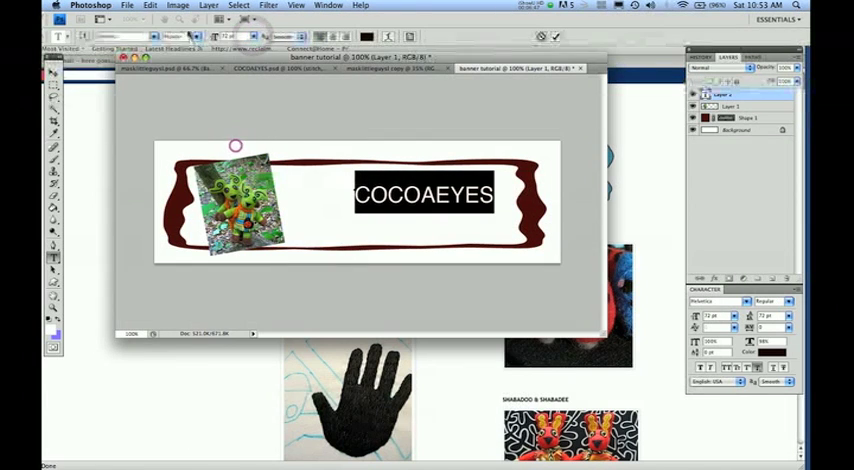
pyautogui.click(180, 37)
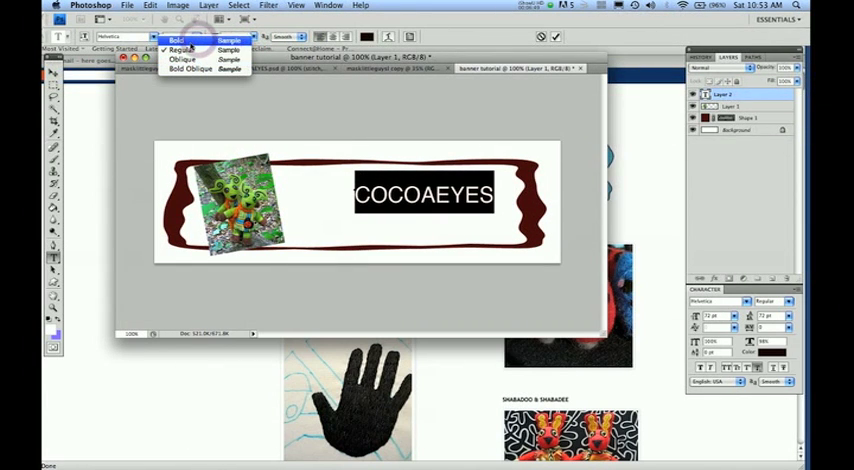
pyautogui.click(177, 39)
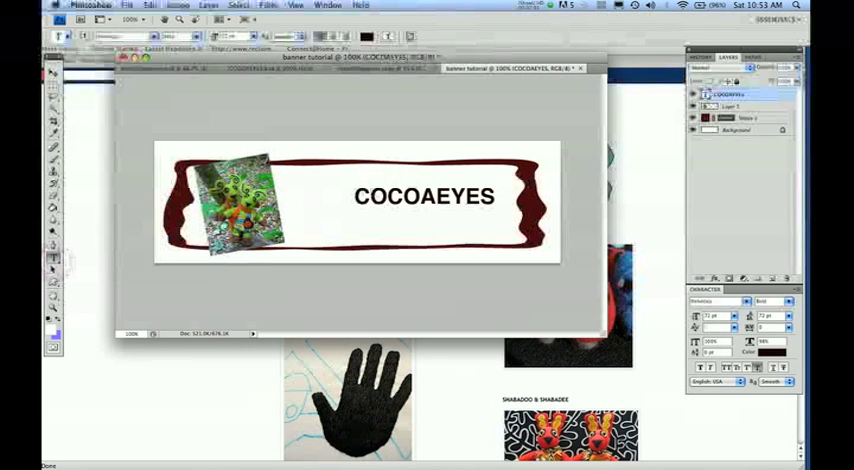
pyautogui.click(350, 195)
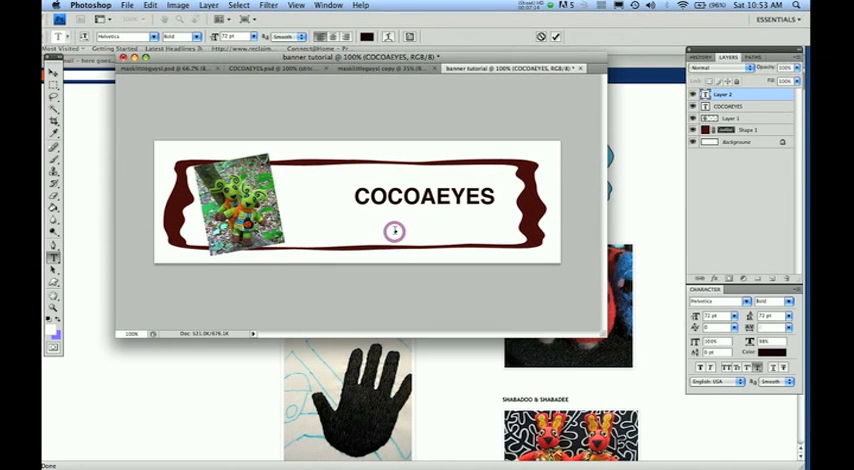
# - Begin the 'Sticth, Stab & Scrawl' subtitle line below the title
pyautogui.click(255, 37)
pyautogui.write('Sticth, Stab & Scrawl')
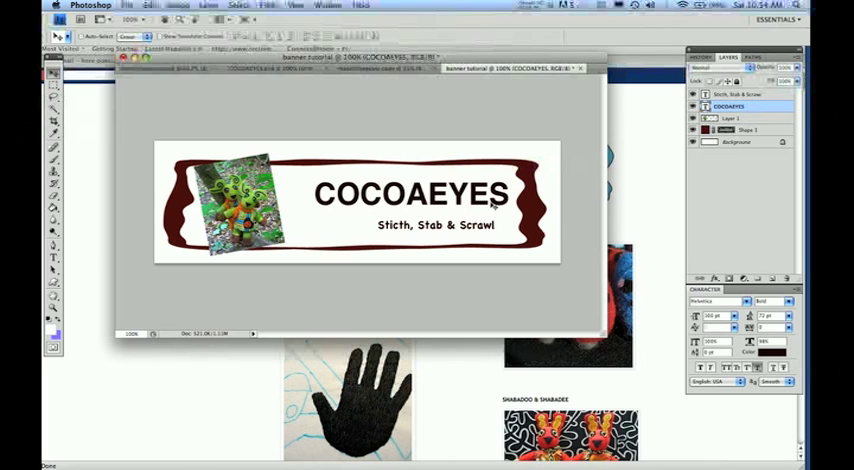
pyautogui.moveTo(547, 188)
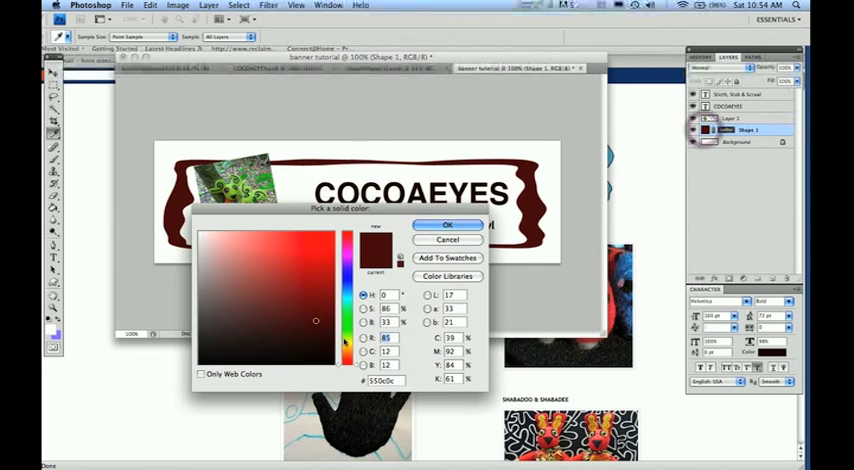
# - Recolour the frame shape to lime green #bfcc53
pyautogui.click(278, 259)
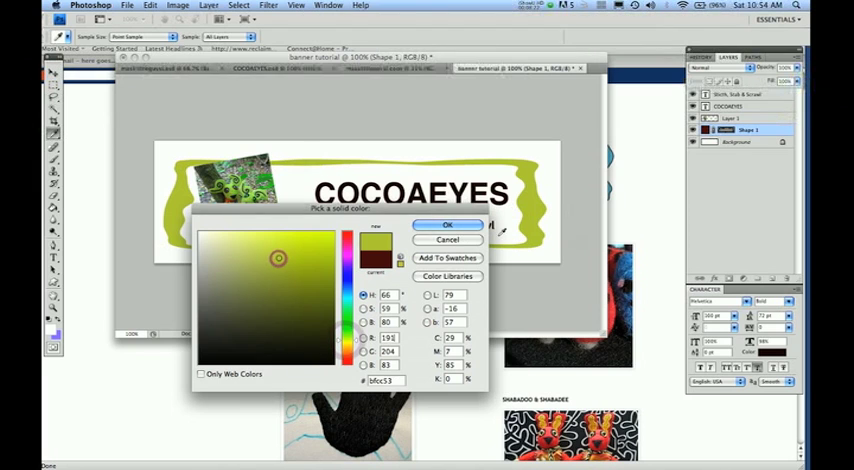
pyautogui.click(447, 224)
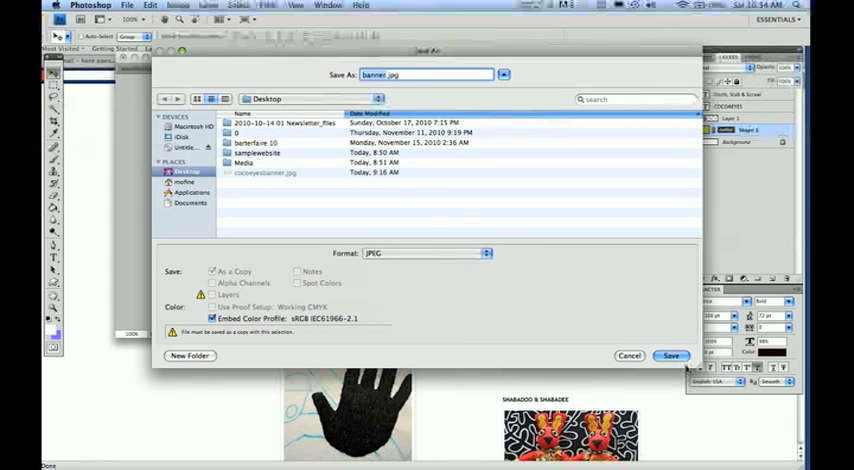
# - Save banner.jpg as a JPEG on the Desktop, accepting the JPEG options
pyautogui.click(671, 355)
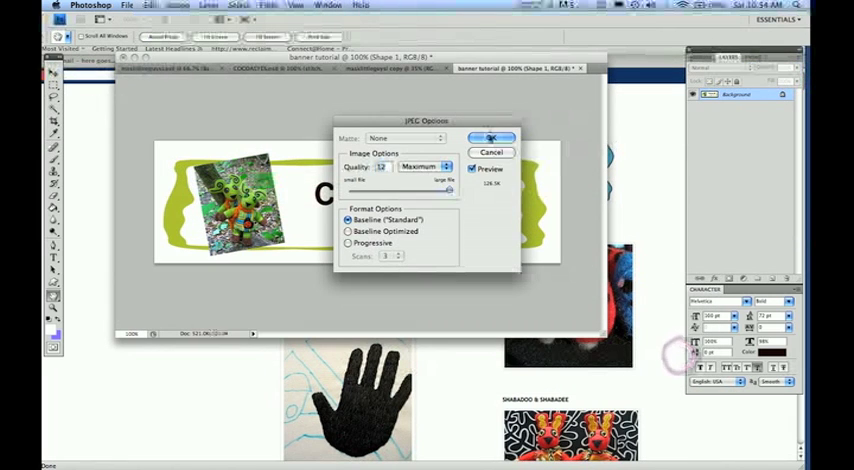
pyautogui.click(491, 137)
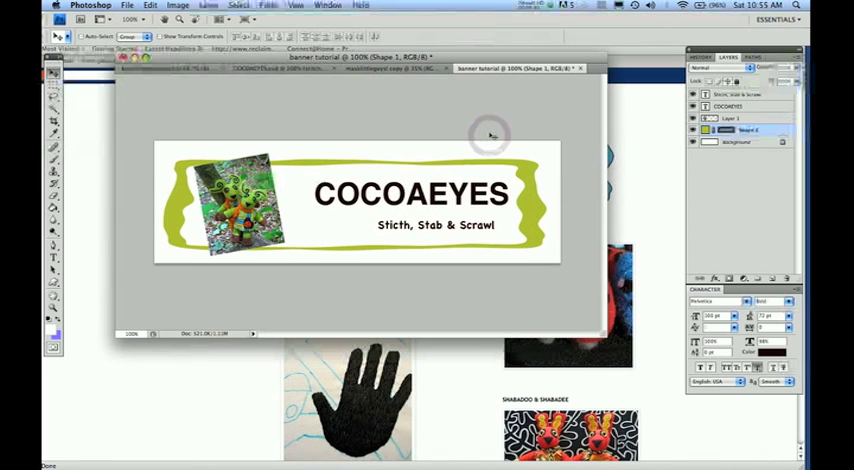